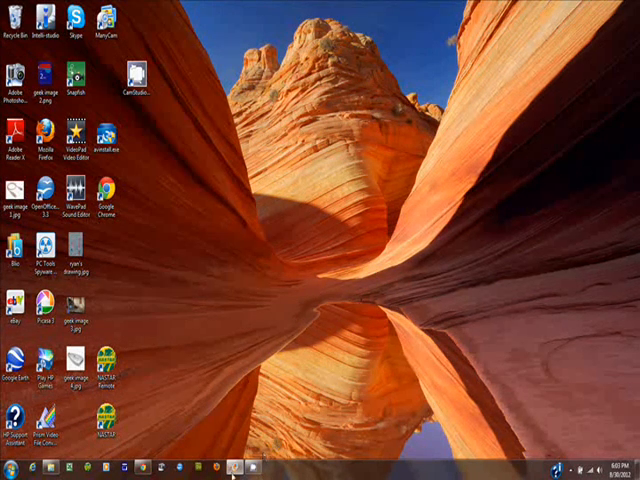
mouse_move(236, 462)
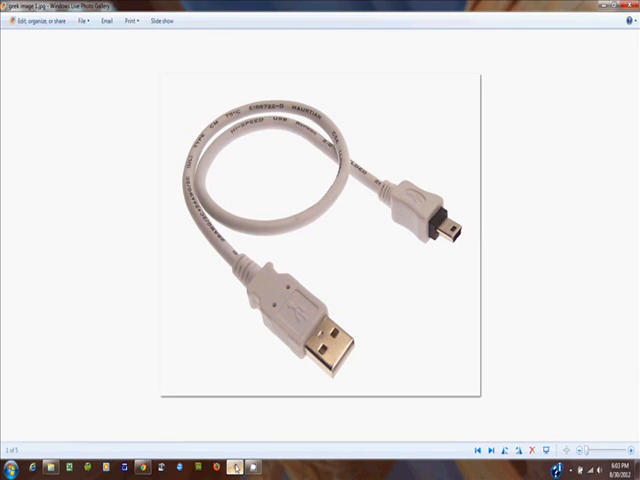
mouse_move(356, 362)
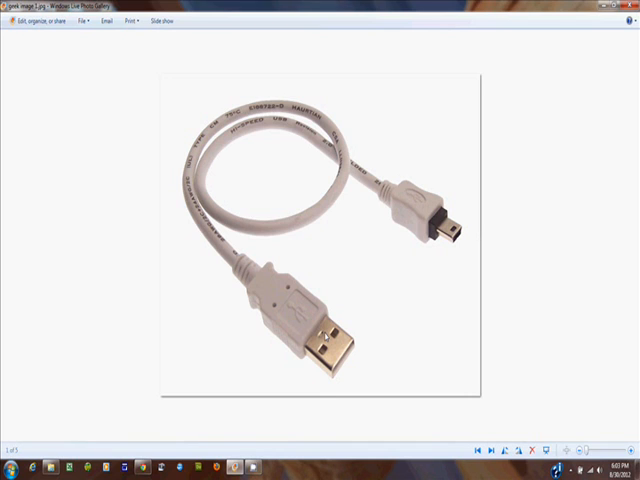
Step: View the SD card and laptop card-slot pictures, then close Windows Photo Viewer
left_click(492, 446)
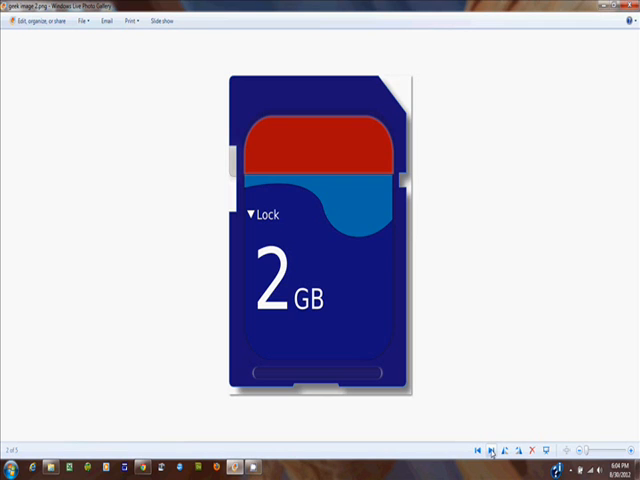
left_click(500, 448)
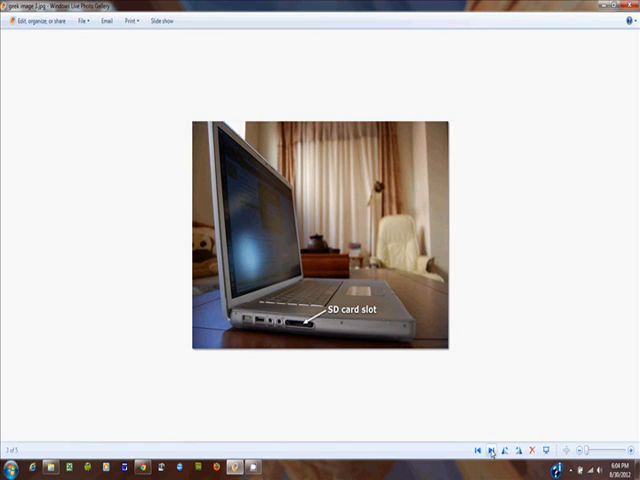
left_click(492, 448)
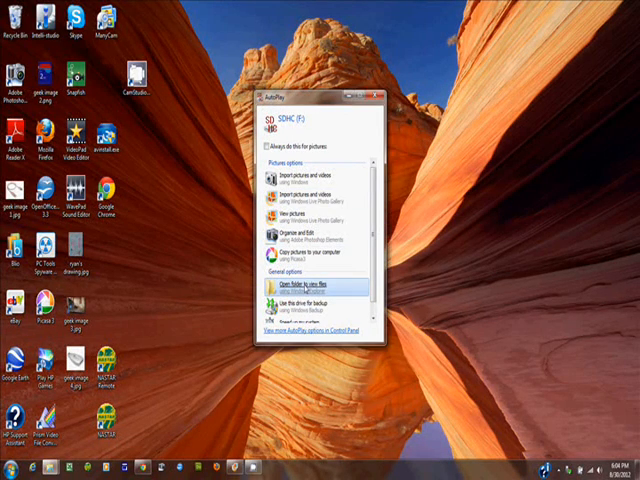
Step: Open the SD card from AutoPlay and go into DCIM and its camera folder of JPEG photos
left_click(312, 288)
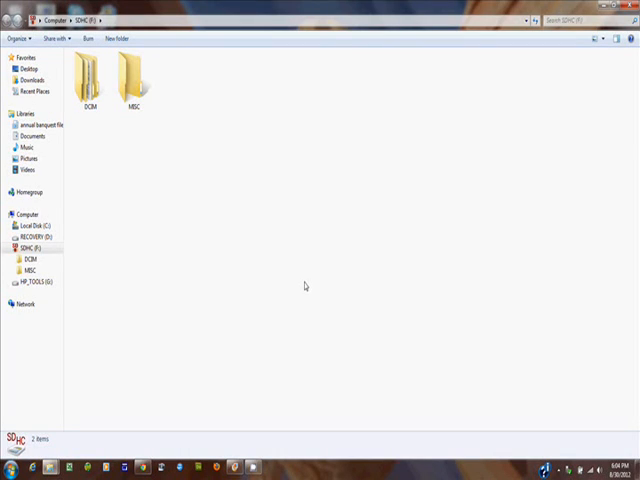
left_click(90, 72)
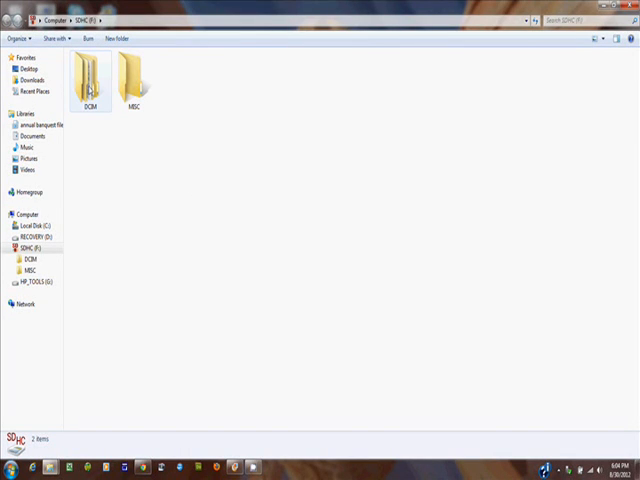
double_click(88, 72)
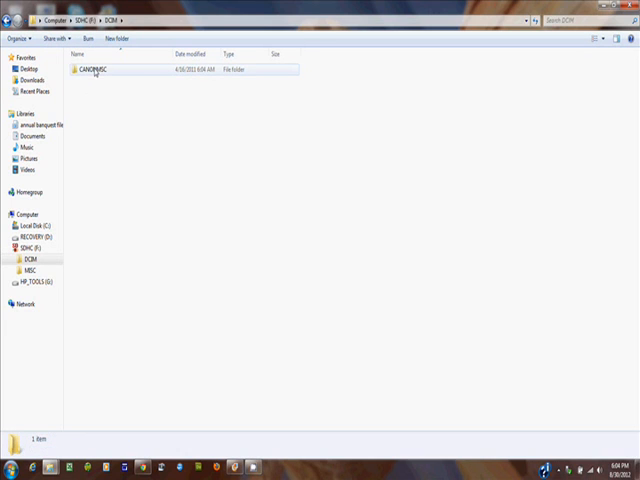
double_click(92, 70)
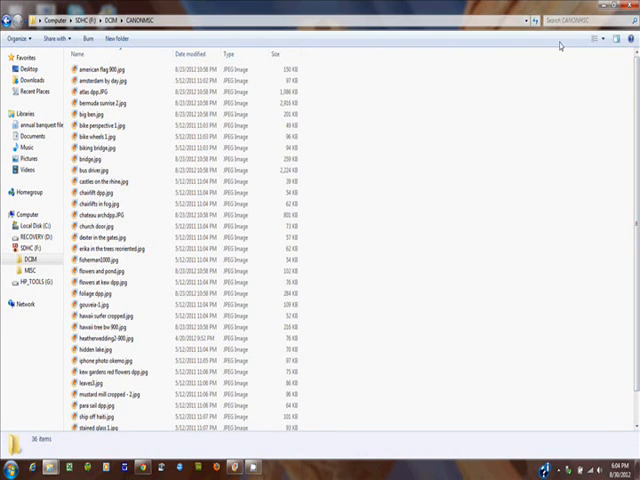
mouse_move(602, 40)
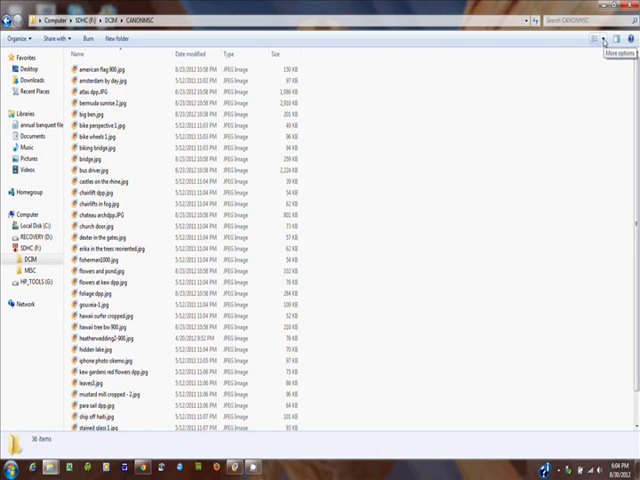
Step: Show the camera folder's photos as Large Icons thumbnails and select all of them
left_click(604, 42)
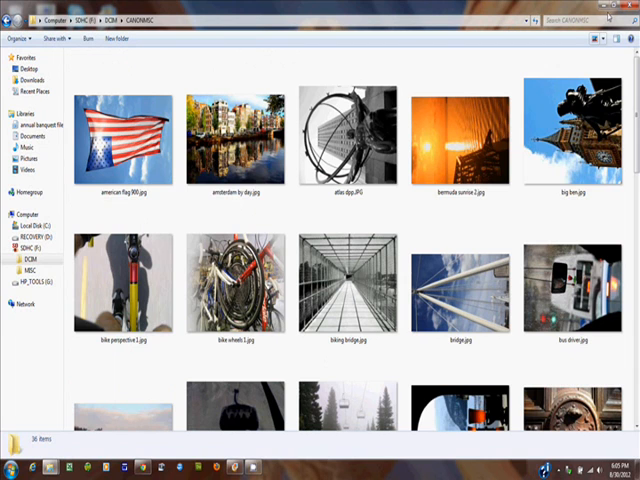
scroll("down", 3)
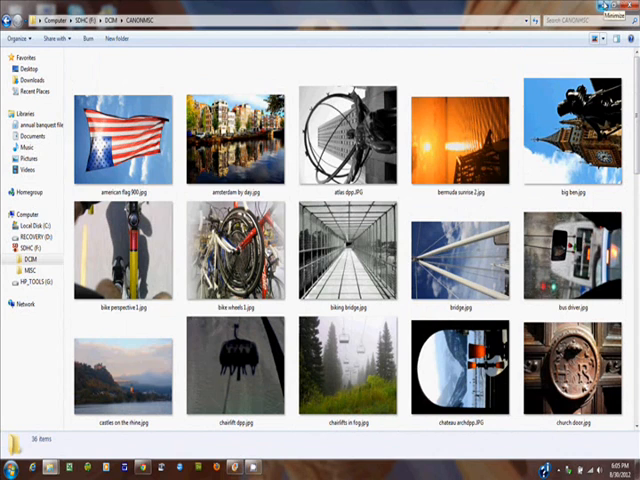
left_click(128, 140)
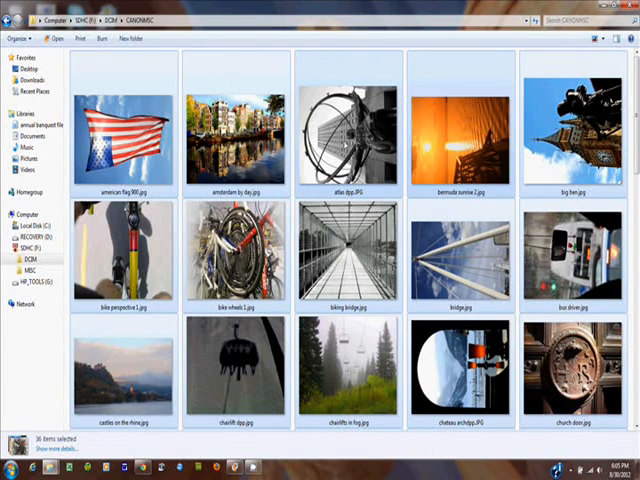
mouse_move(348, 136)
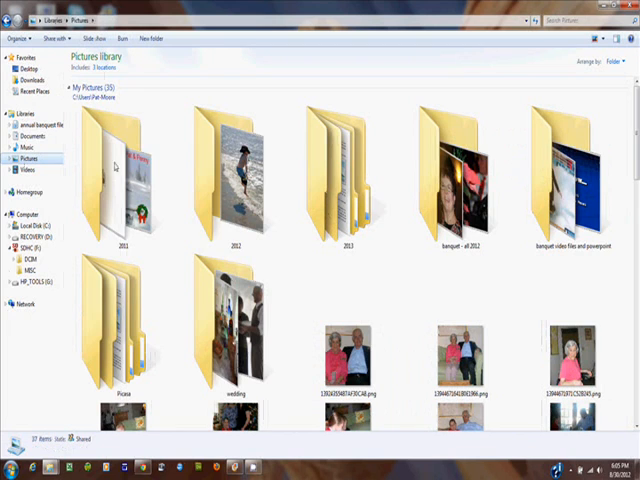
mouse_move(344, 176)
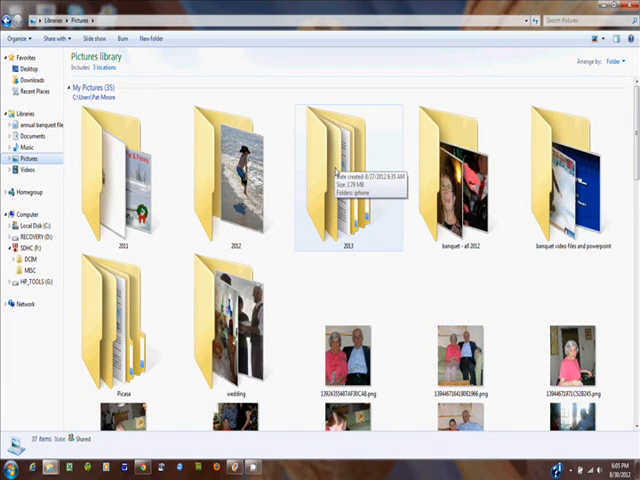
Step: Inside the Pictures 2011 folder, create a new folder named 'demo photos' and open it
double_click(344, 160)
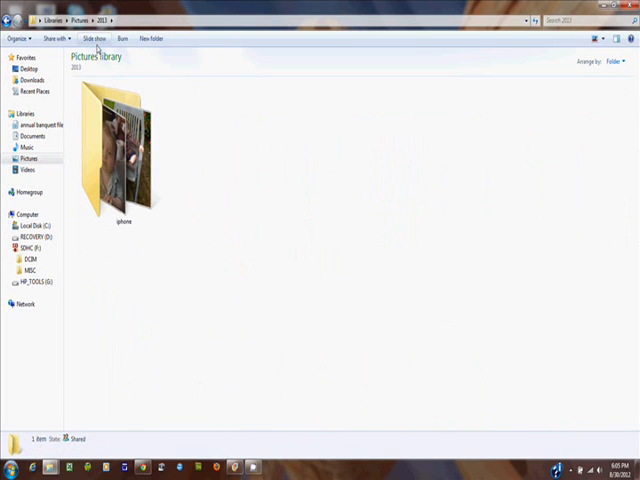
left_click(186, 34)
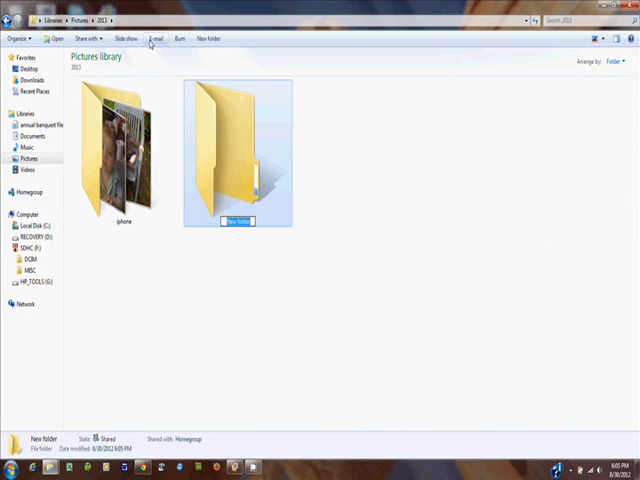
mouse_move(280, 40)
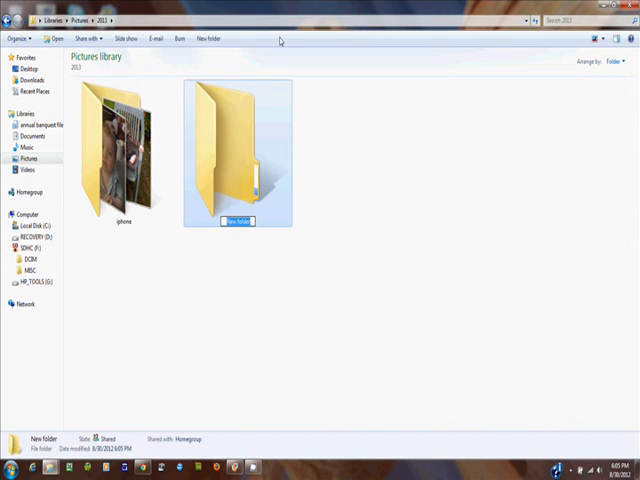
type("demo photo")
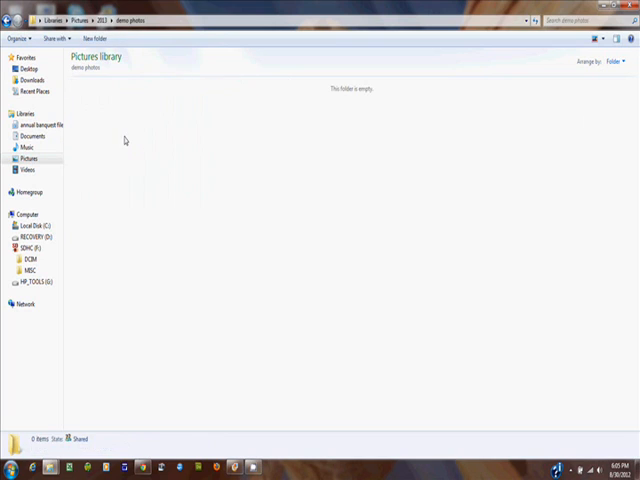
mouse_move(300, 222)
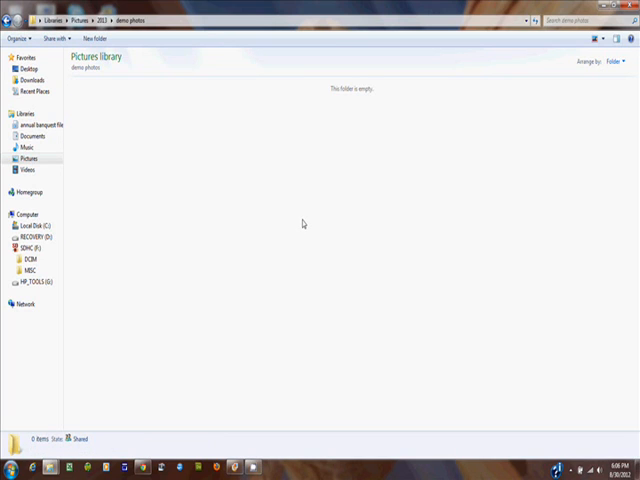
Step: Paste the copied camera photos into the empty demo photos folder
right_click(304, 224)
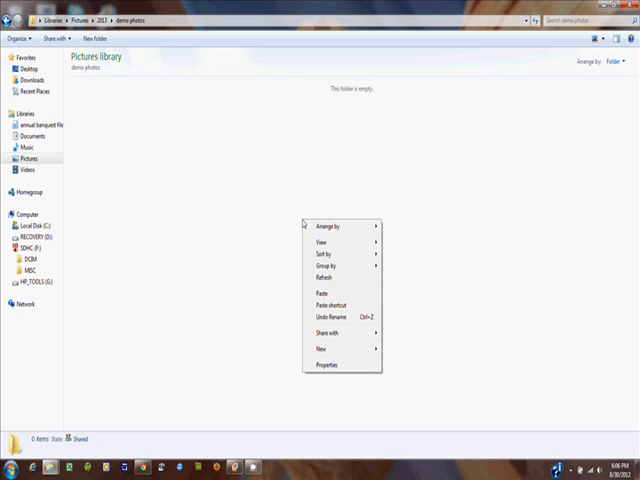
left_click(380, 252)
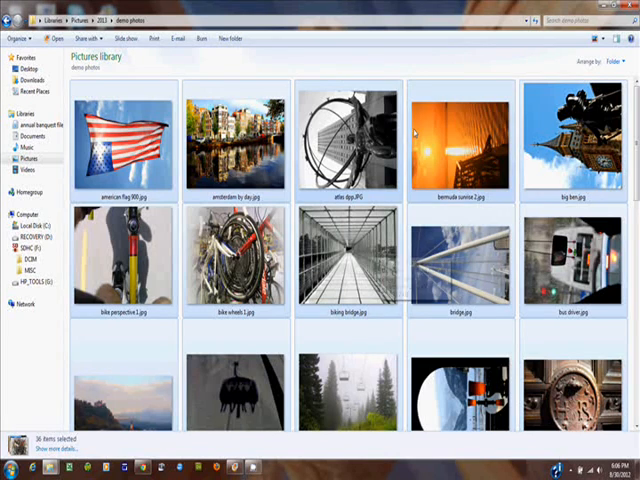
mouse_move(516, 204)
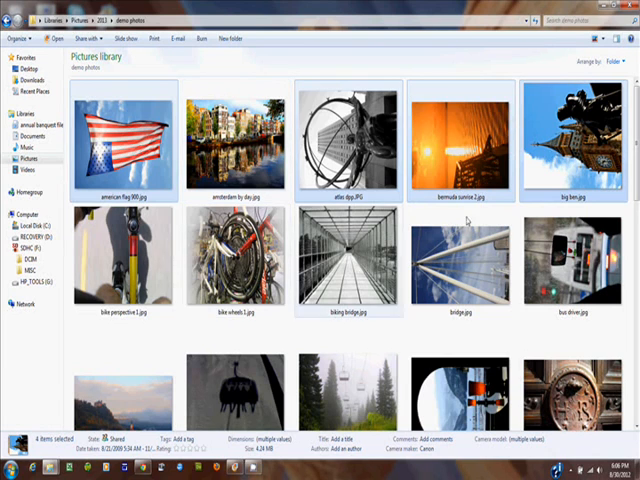
Step: Select the sideways photos, such as the flag and bridge shots, and rotate them upright
scroll("down", 3)
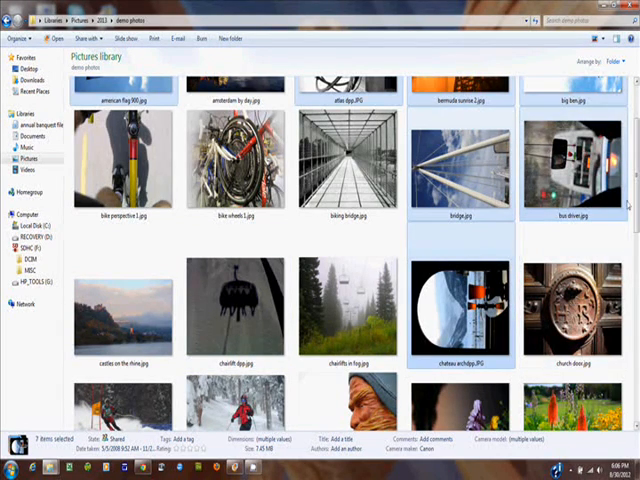
scroll("down", 3)
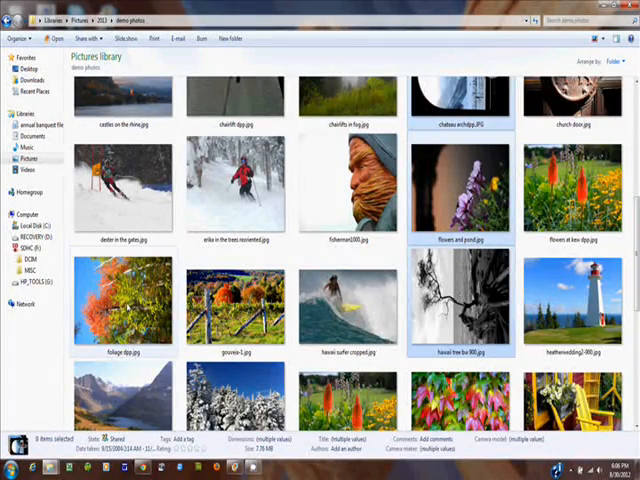
scroll("down", 3)
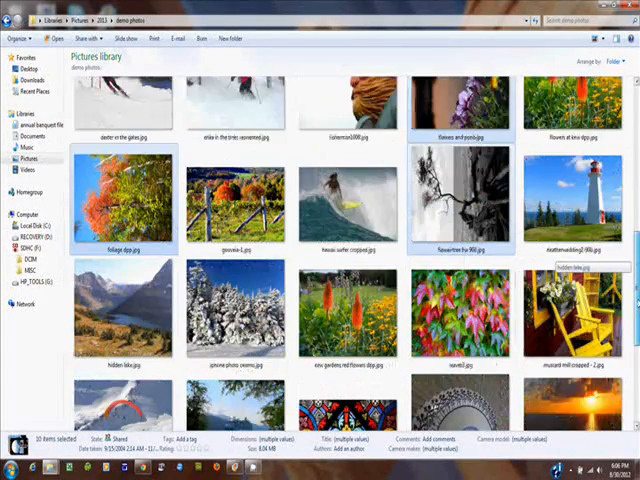
scroll("down", 3)
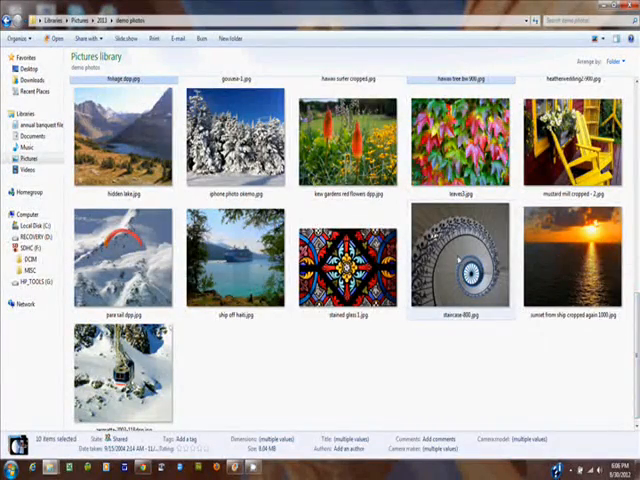
left_click(460, 262)
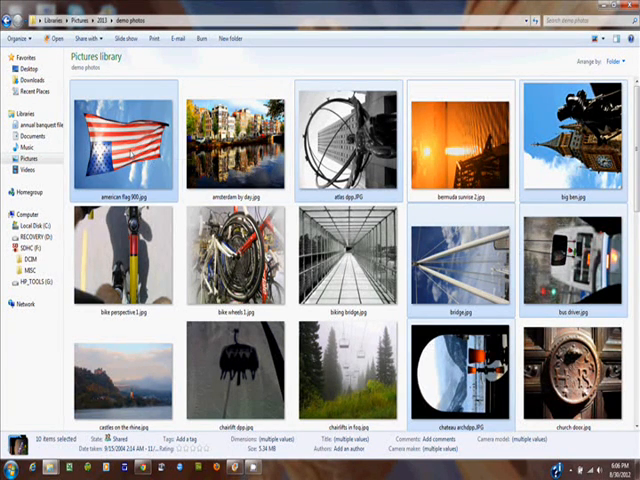
right_click(130, 136)
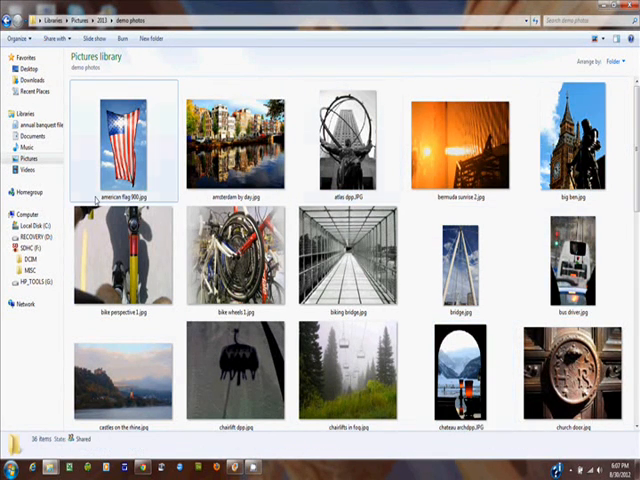
mouse_move(130, 140)
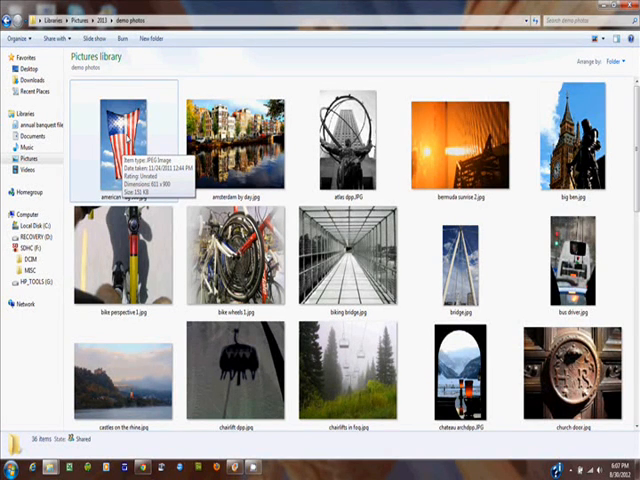
Step: Open the upright American flag photo full size in Windows Photo Viewer
right_click(136, 136)
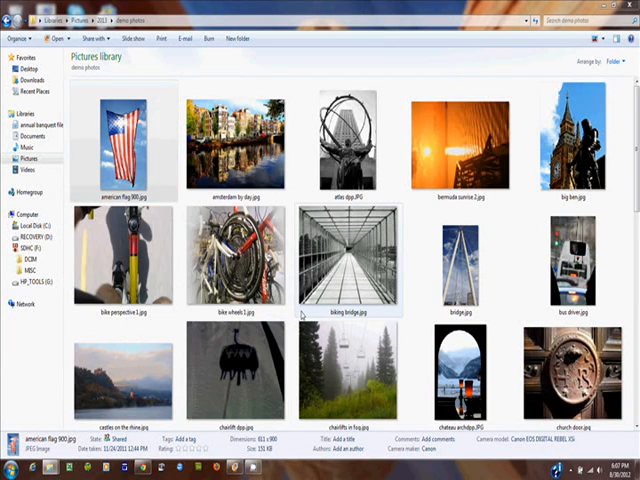
double_click(128, 136)
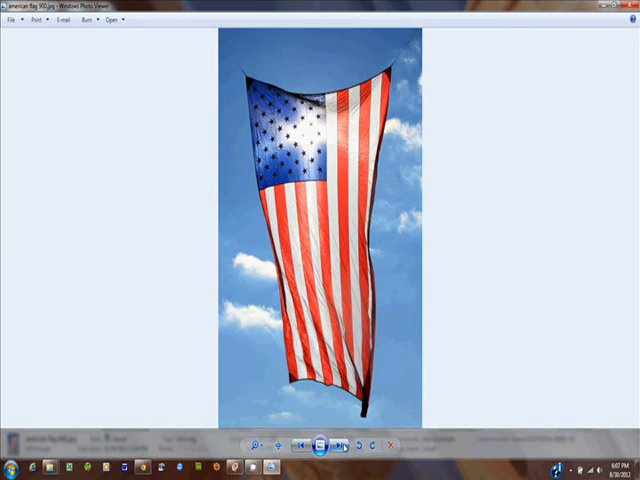
Step: Advance through the photos — Amsterdam canal, Atlas statue, Big Ben, caged walkway, suspension bridge — to the foggy chairlift
left_click(340, 444)
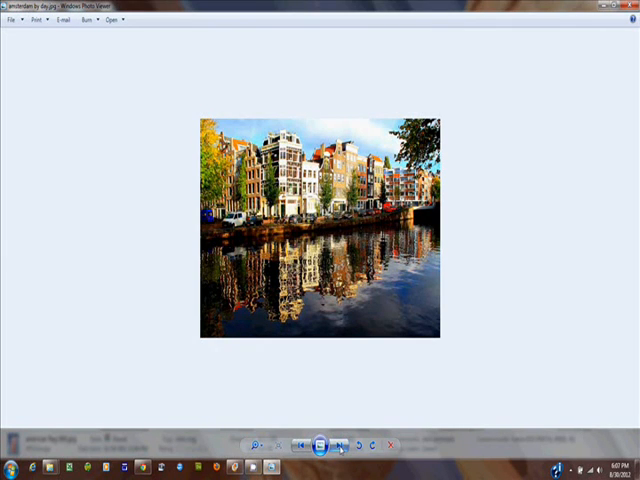
left_click(340, 444)
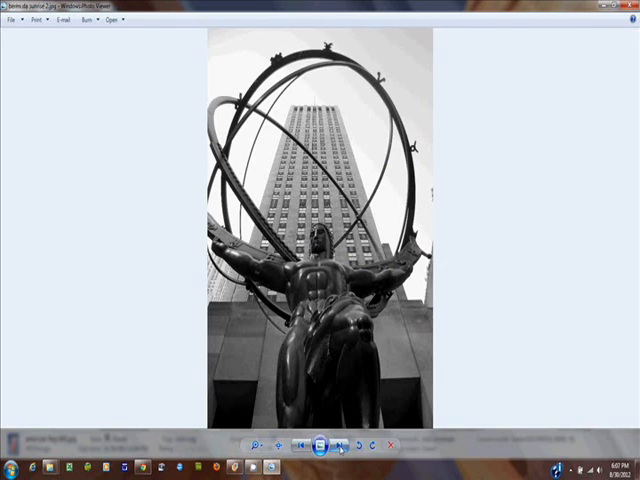
left_click(340, 444)
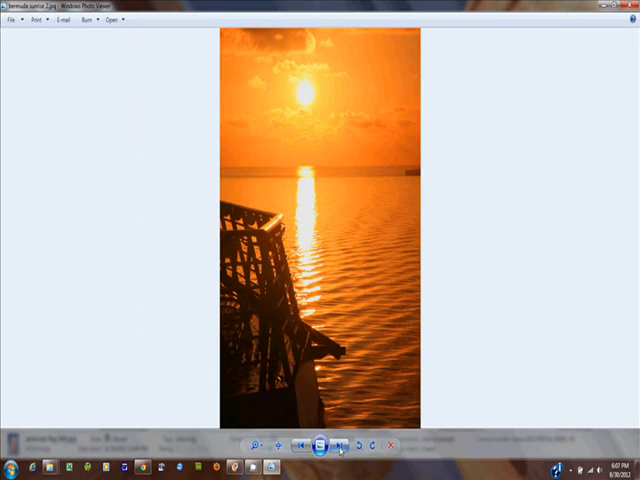
left_click(340, 444)
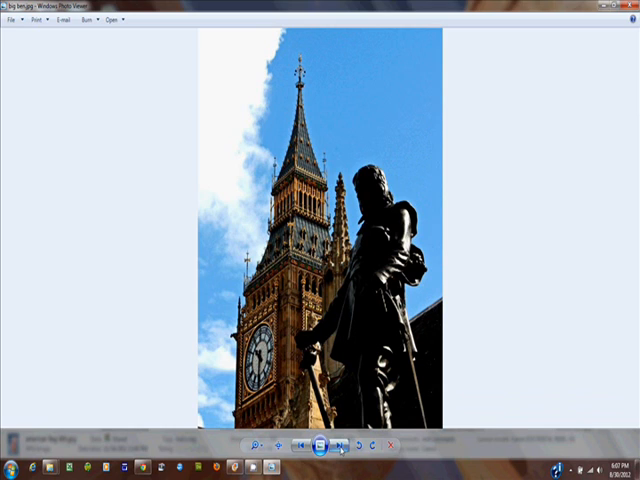
left_click(340, 444)
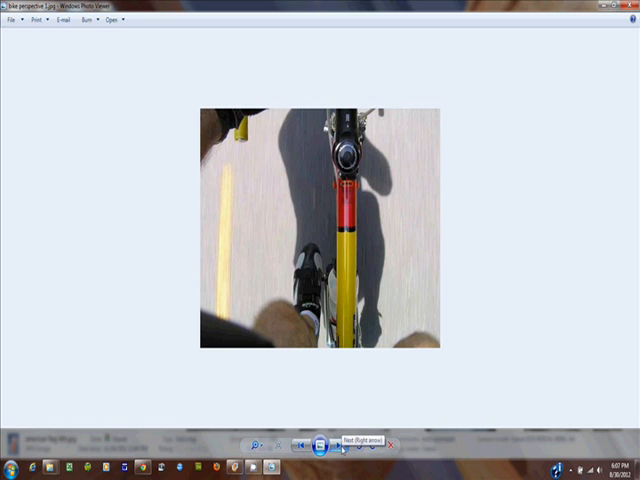
left_click(344, 444)
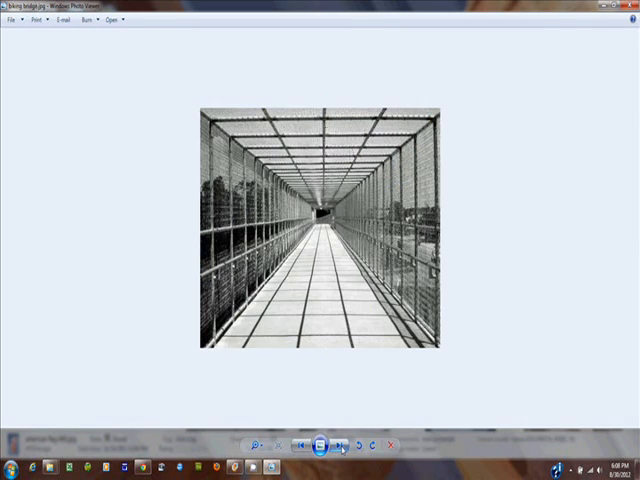
left_click(344, 442)
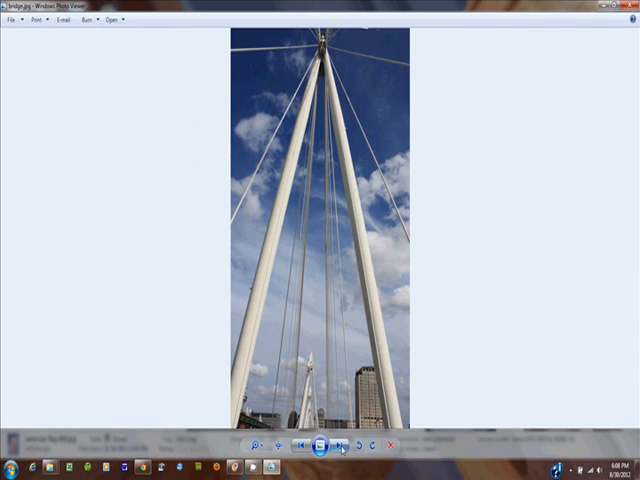
left_click(344, 444)
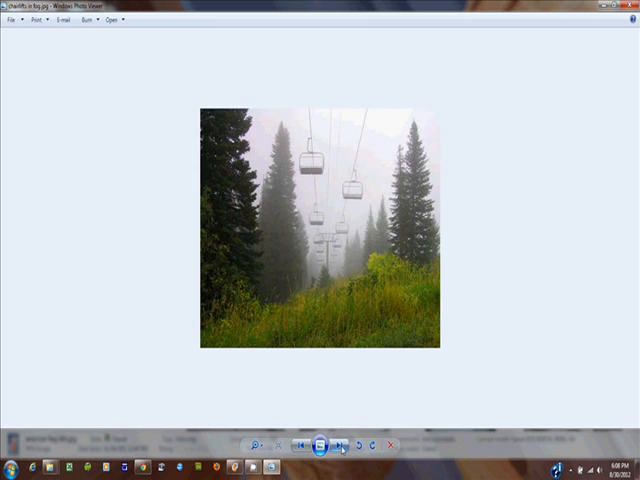